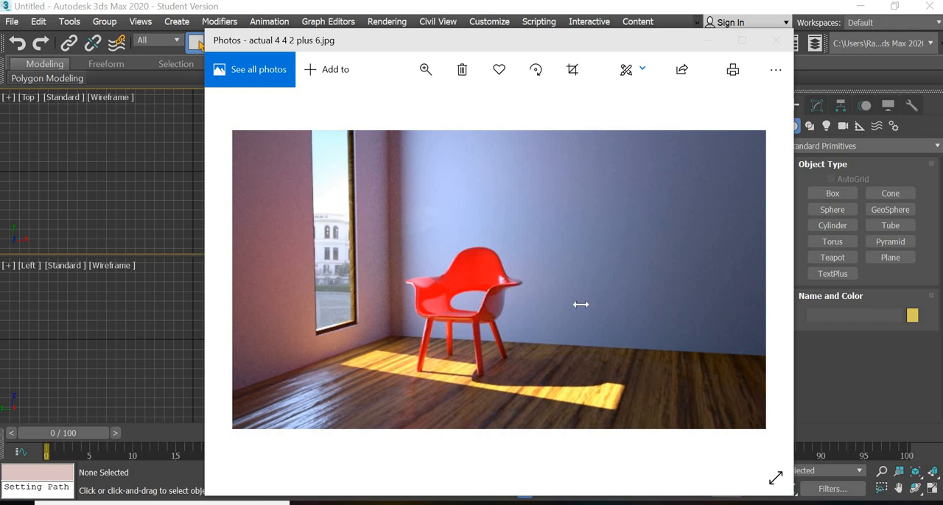
mouse_move(466, 258)
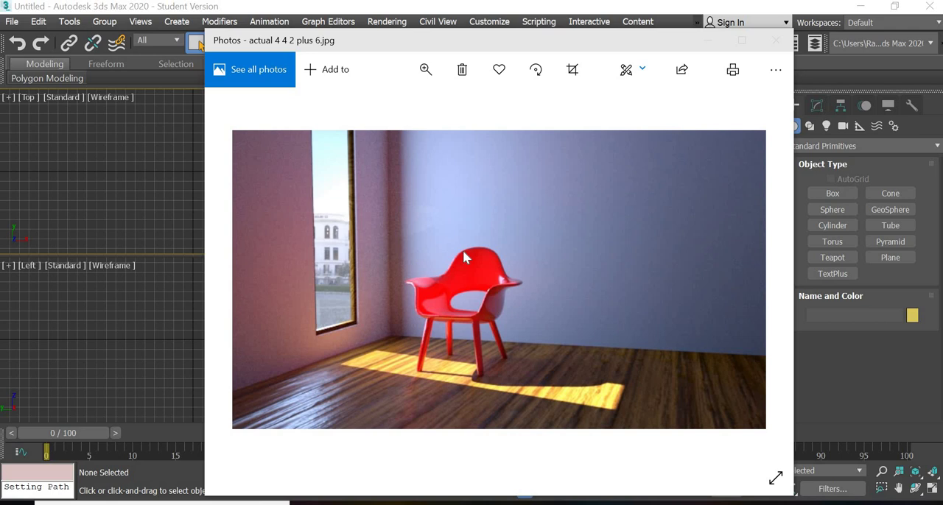
mouse_move(516, 372)
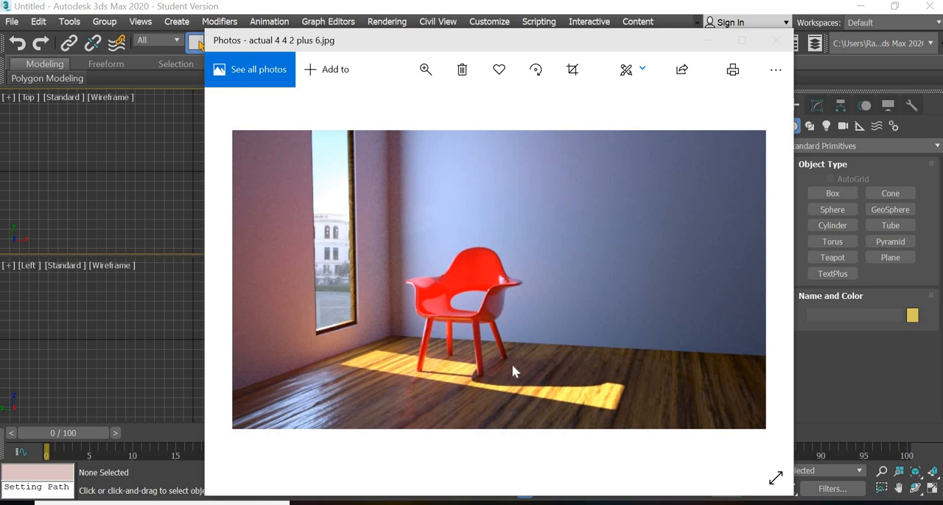
mouse_move(450, 304)
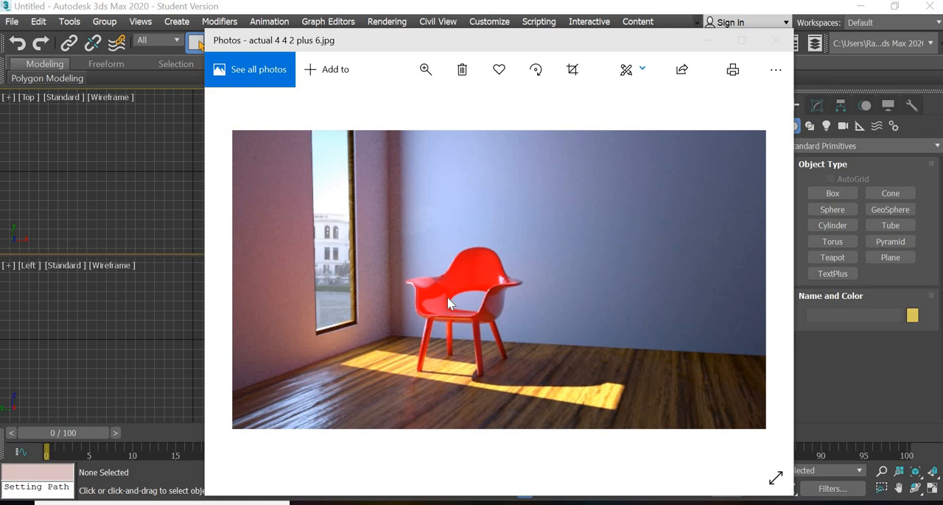
mouse_move(417, 296)
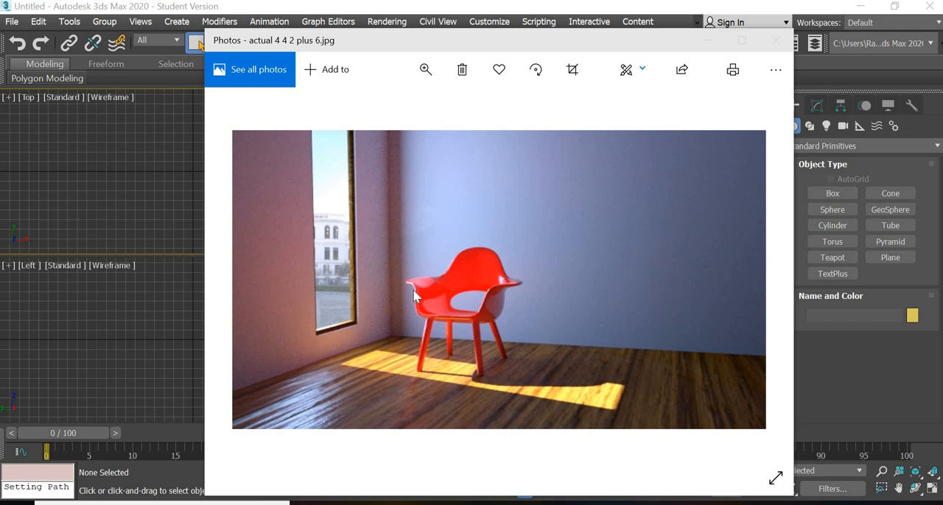
Step: Dismiss the reference photo and open Customize > Units Setup for the scene
click(488, 21)
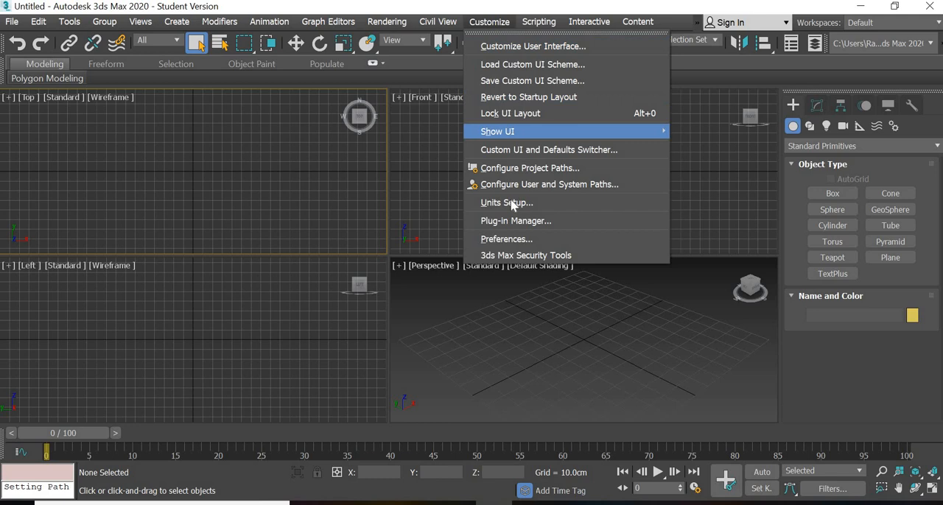
click(505, 203)
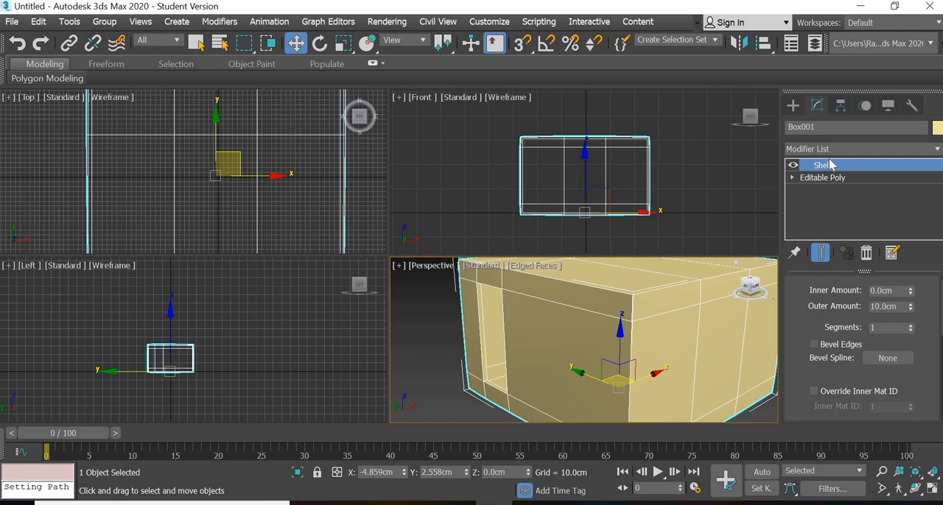
Step: Add an Edit Poly modifier above the room's Shell modifier
click(829, 165)
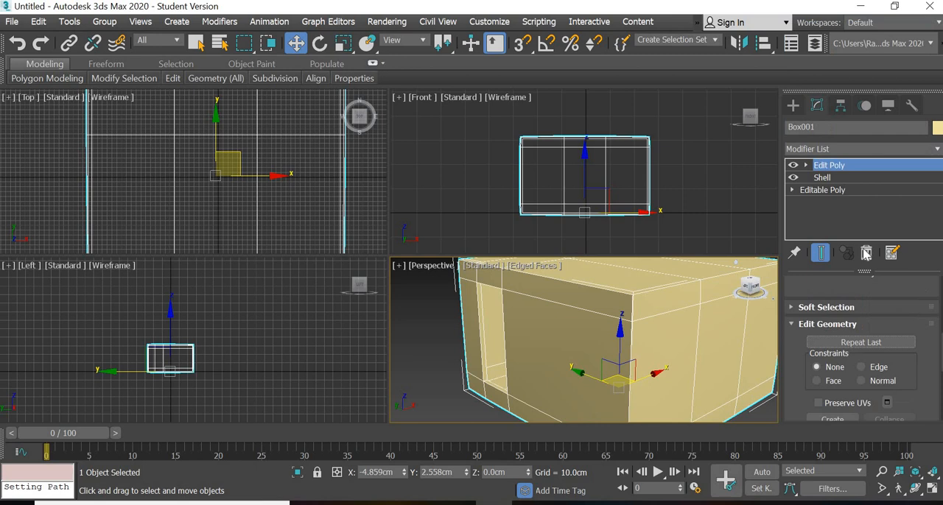
click(830, 178)
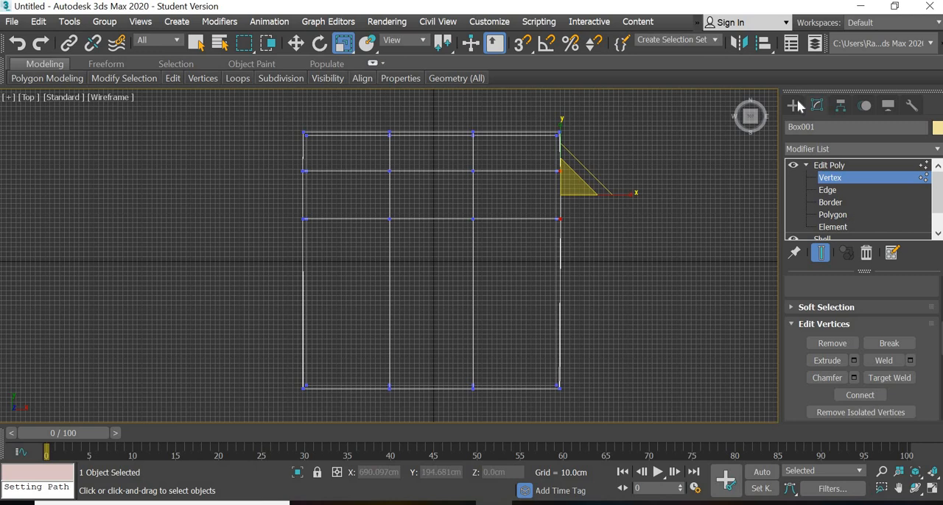
Step: Merge Box002 from the zigzag chair .max file into the room
click(11, 20)
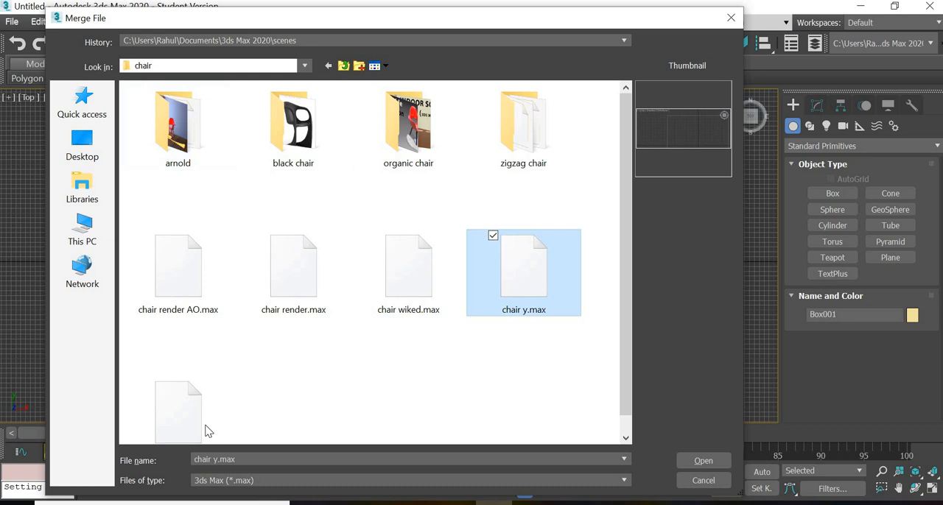
click(177, 254)
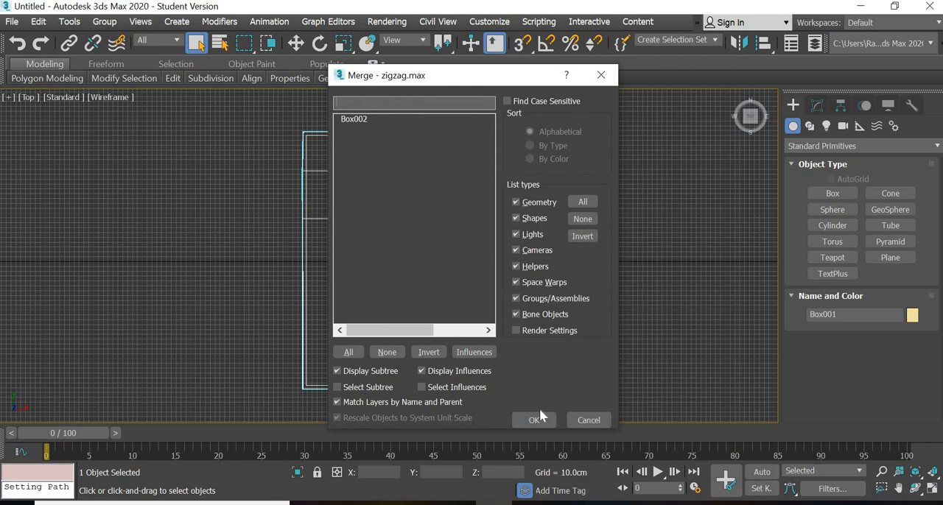
click(533, 420)
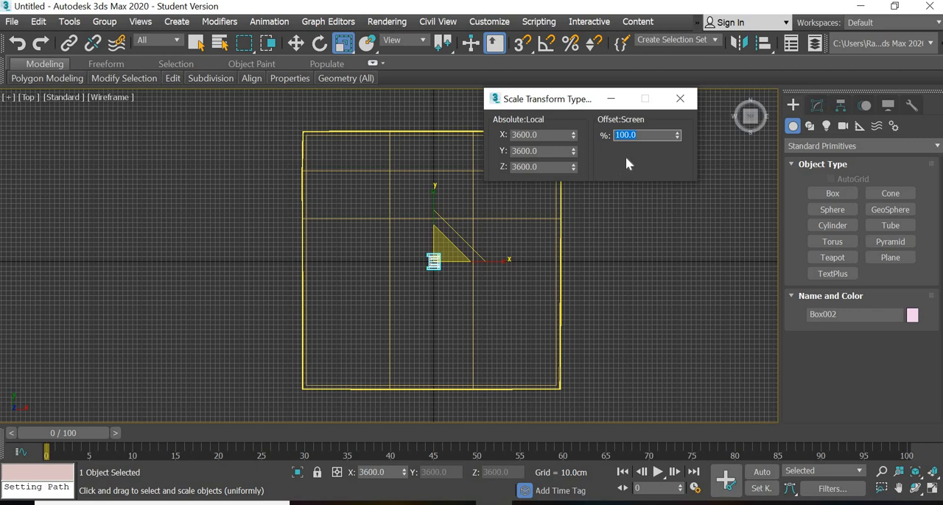
Step: Scale the chair to 7200, enable Angle Snap, and ready it for moving
click(680, 98)
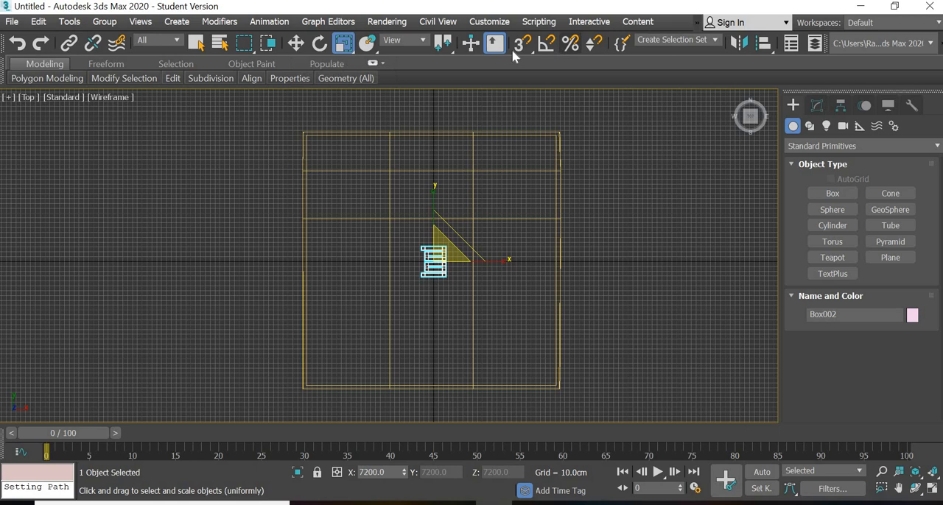
click(328, 43)
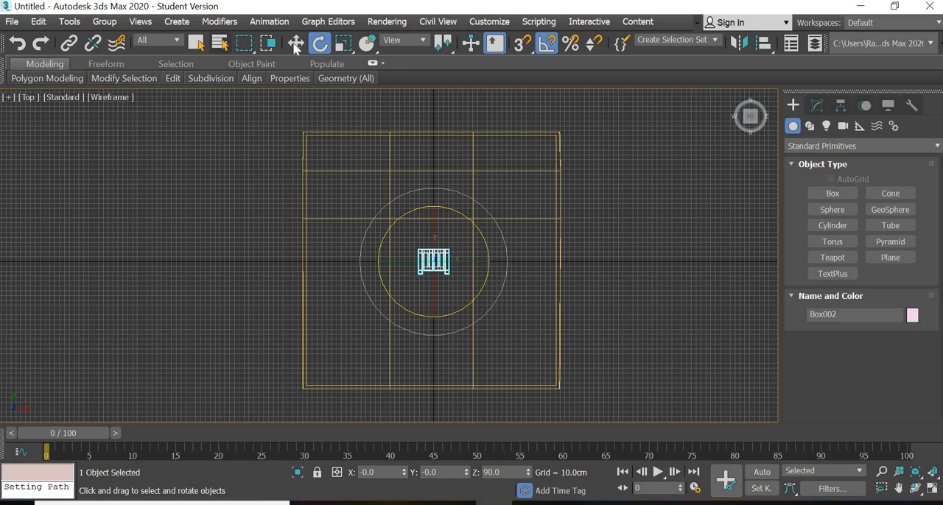
click(831, 257)
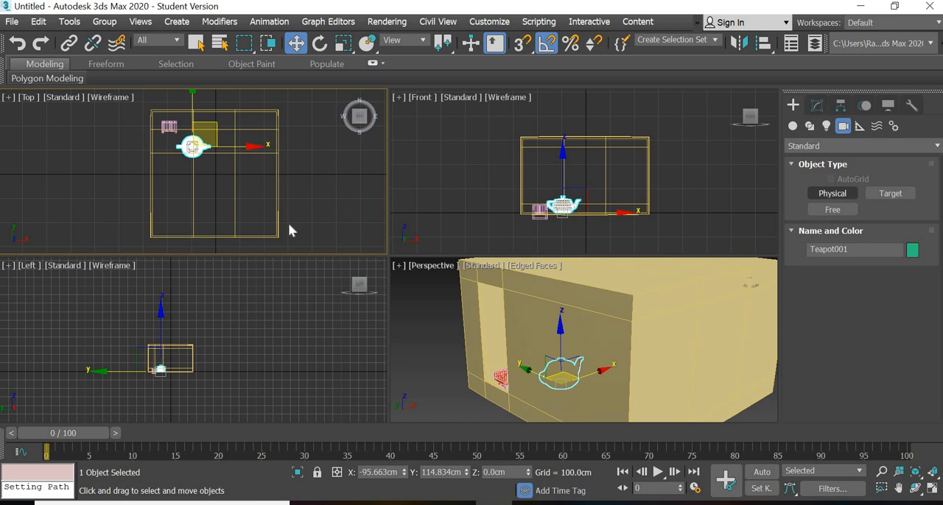
Step: Begin placing a physical camera aimed at the chair
click(431, 266)
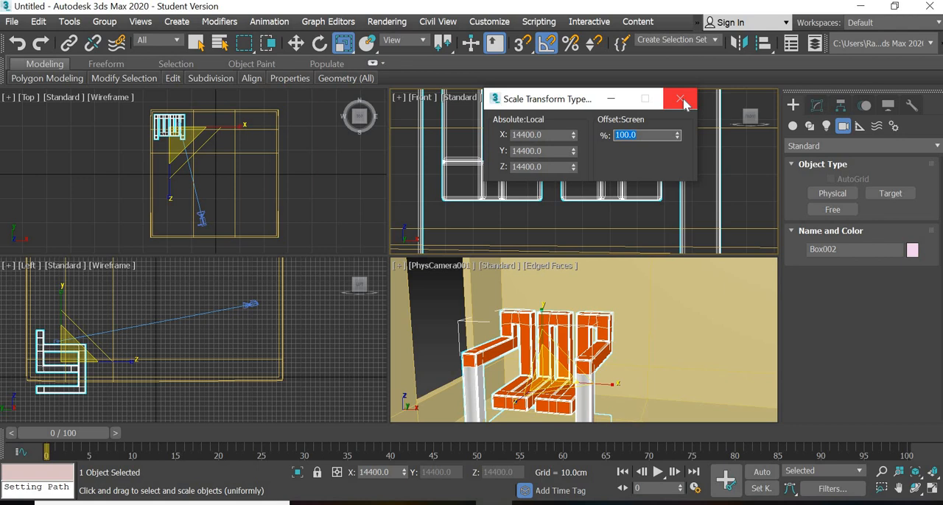
click(680, 99)
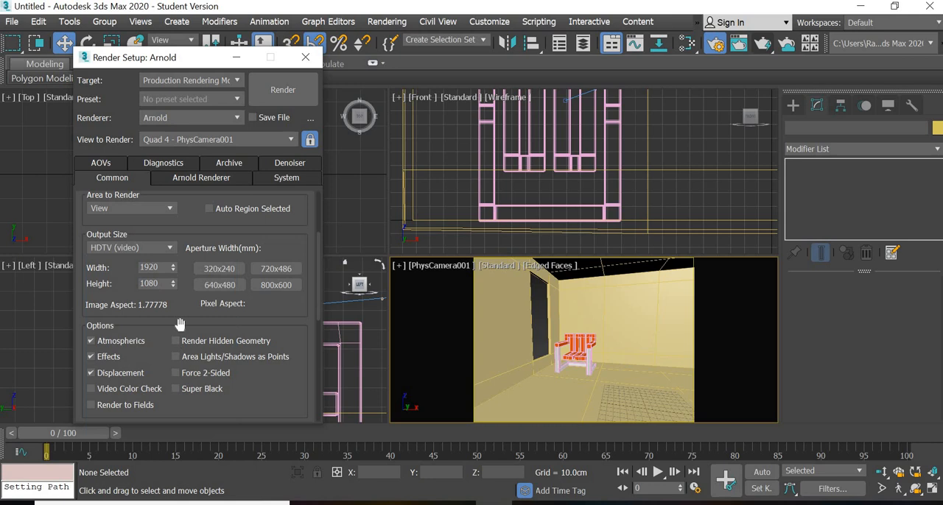
Step: Set the output size to 720 by 405 in Render Setup and render
click(275, 269)
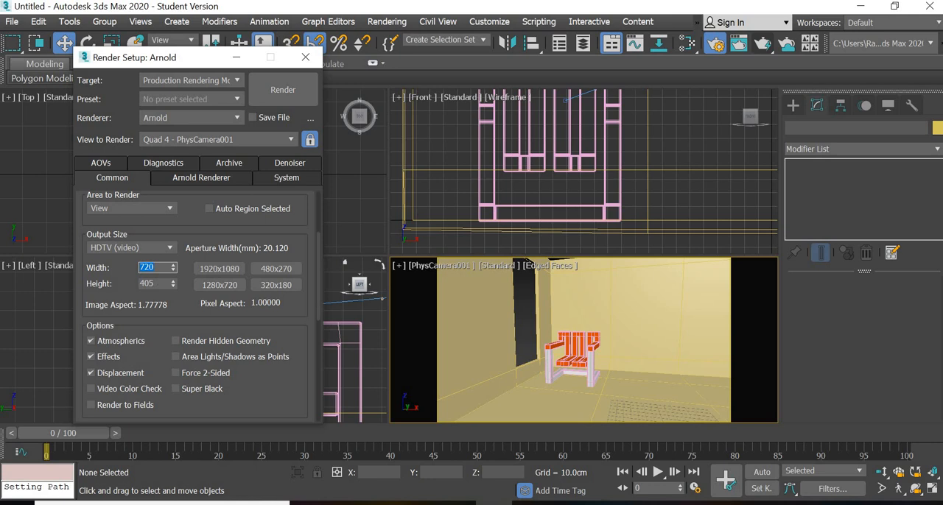
click(304, 57)
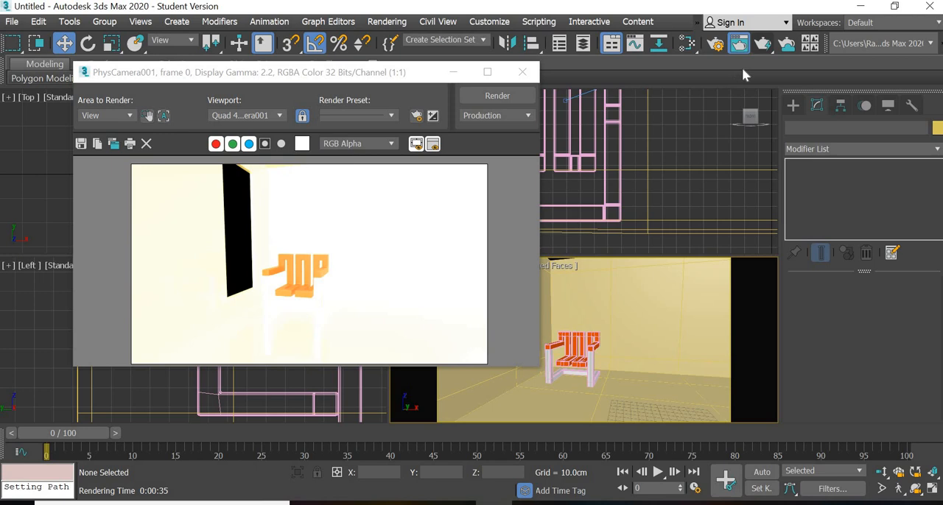
Step: Start a render of the camera view, then cancel it
click(497, 95)
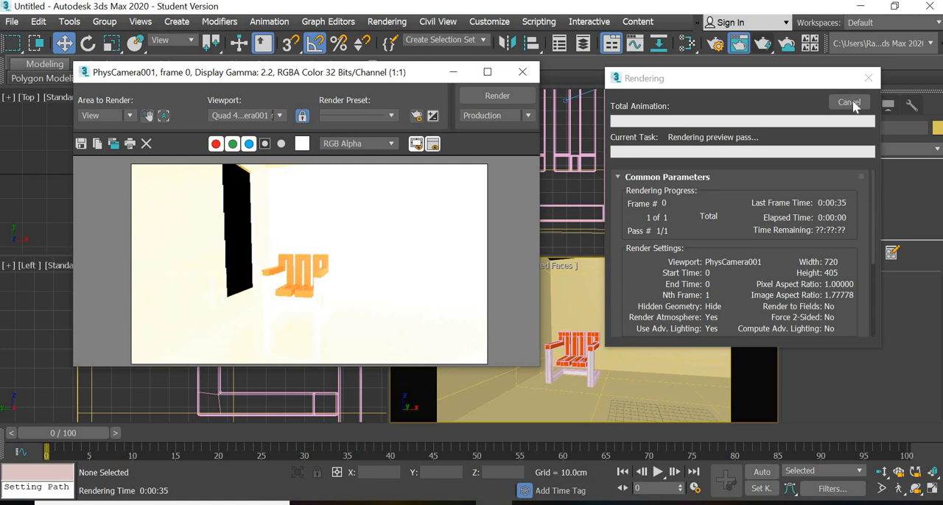
click(848, 101)
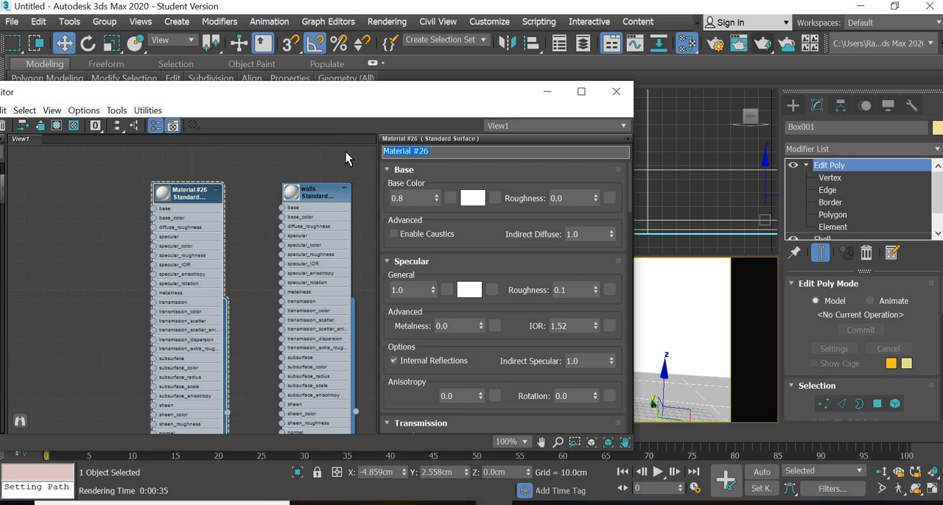
Step: Name the material 'chair' and give it a red base colour
text(chair)
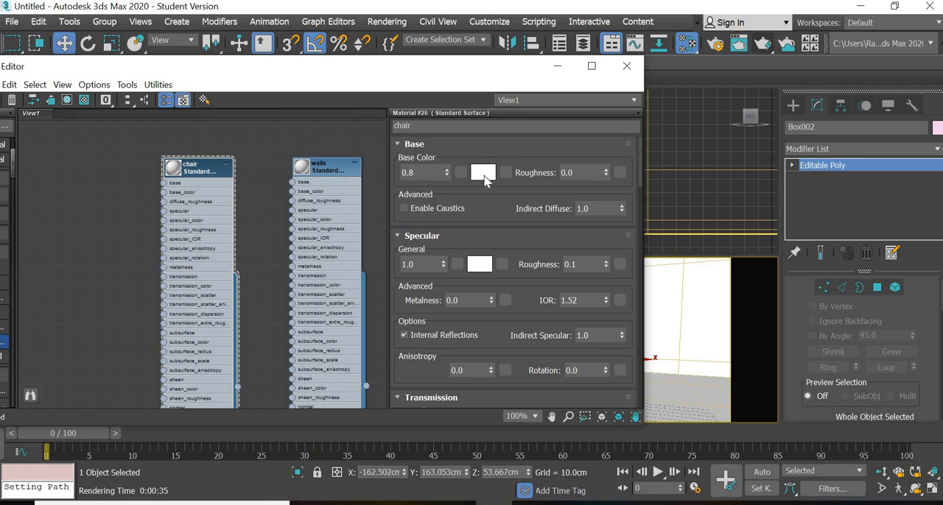
click(483, 172)
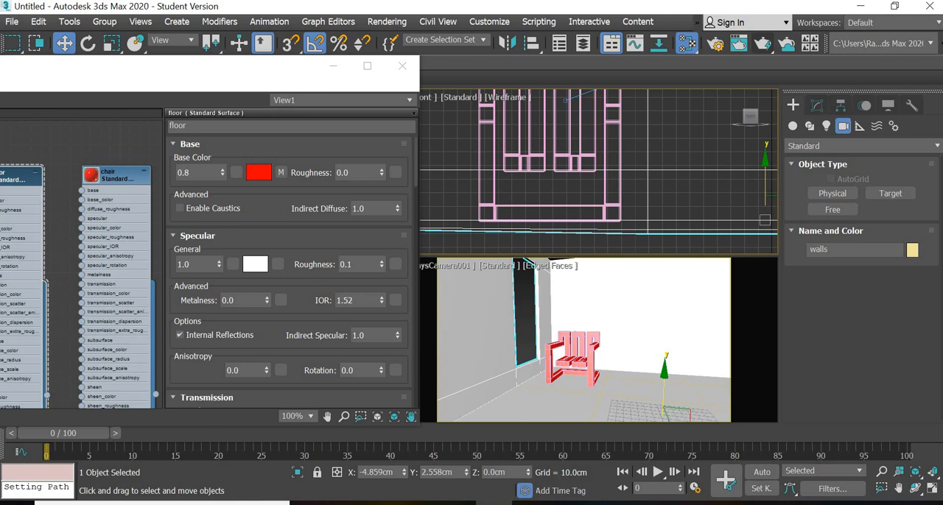
Step: Connect a wood Bitmap to the floor material's base_color and assign it to the floor
click(575, 357)
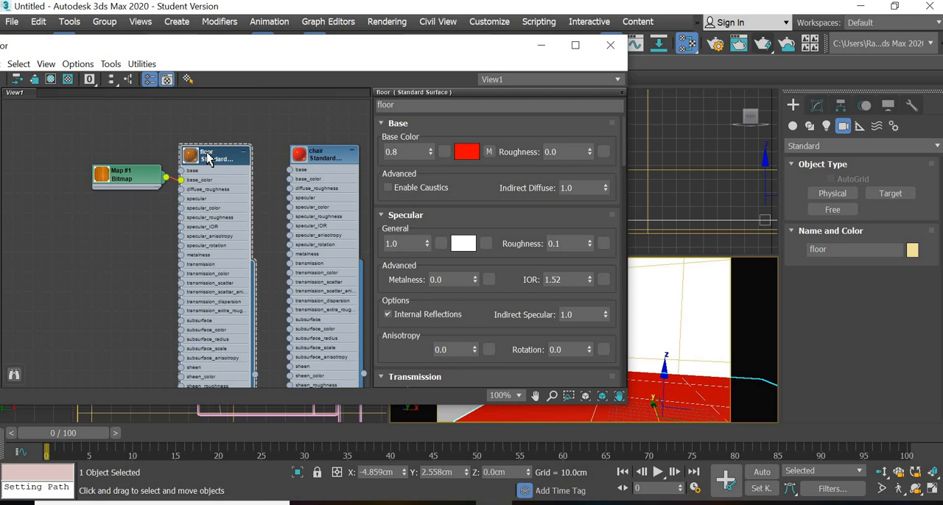
right_click(209, 154)
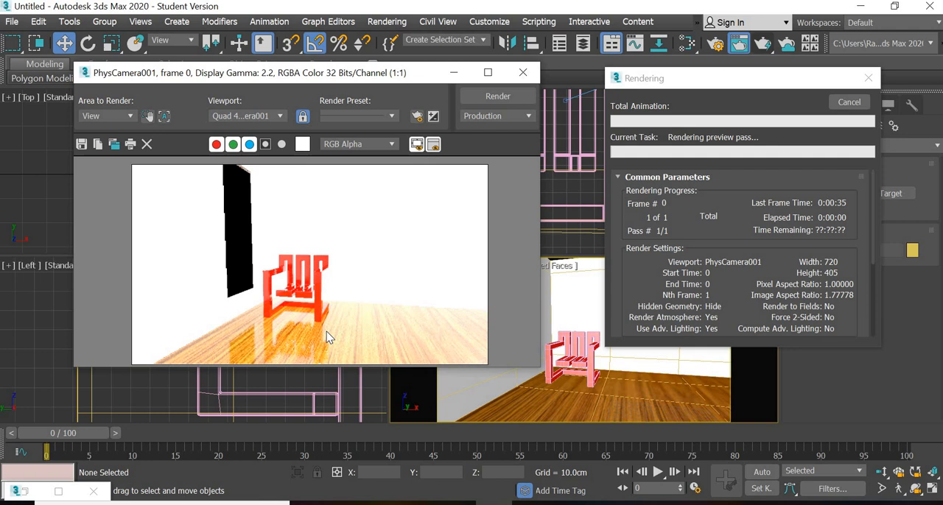
Step: Dismiss the render progress details and close the rendered frame window
click(866, 77)
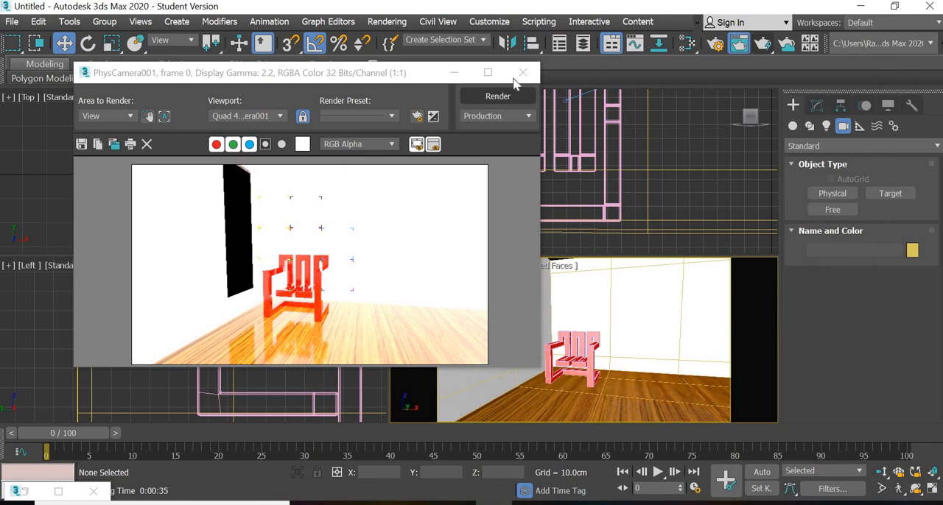
click(522, 72)
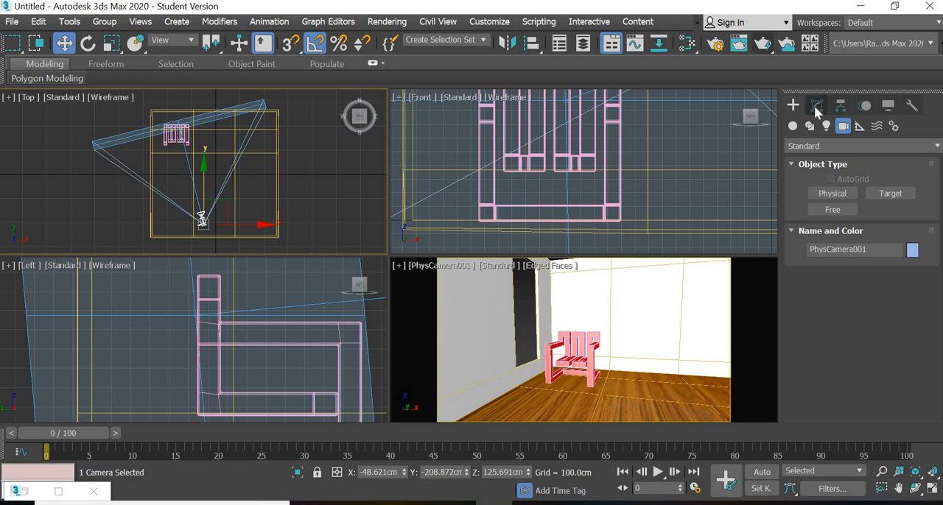
Step: Set PhysCamera001's exposure to 8 EV, re-render, then stop the render
click(817, 105)
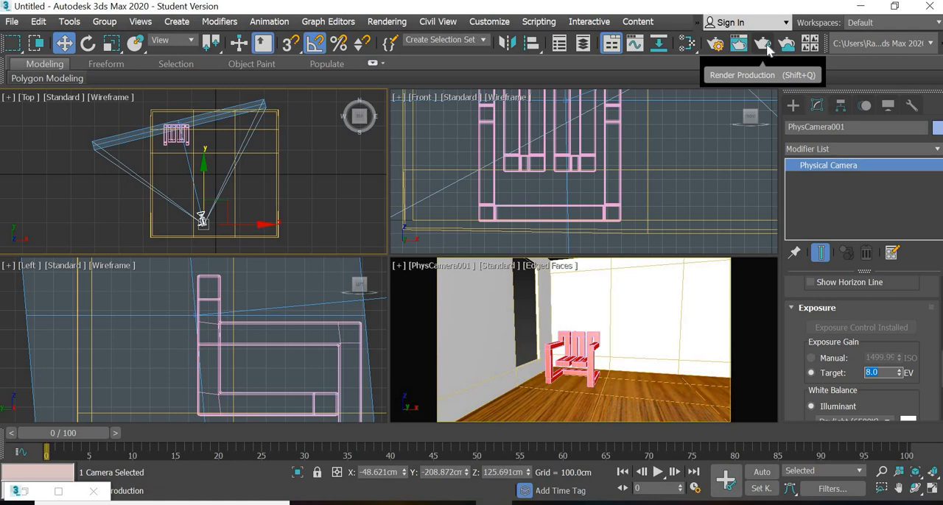
click(765, 44)
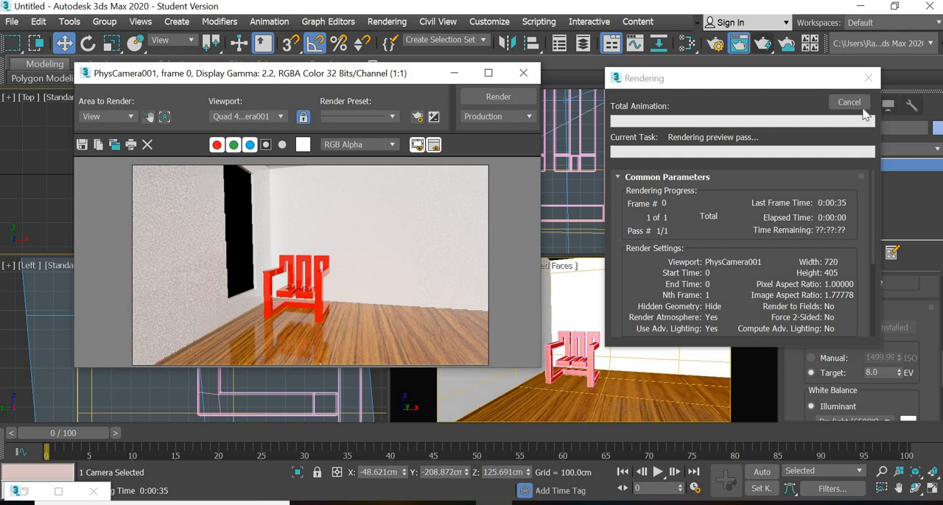
click(848, 101)
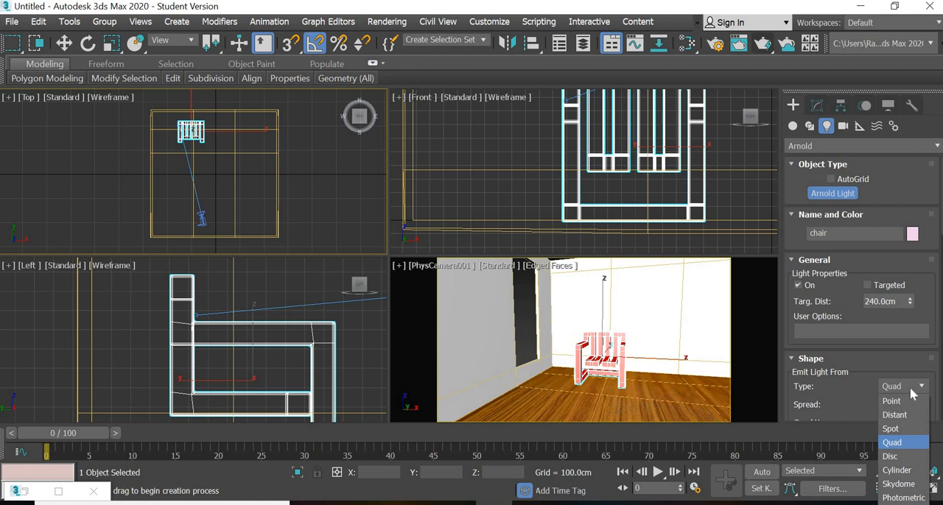
Step: Make the Arnold light a distant sun, test-render it, then stop the noisy render
click(892, 415)
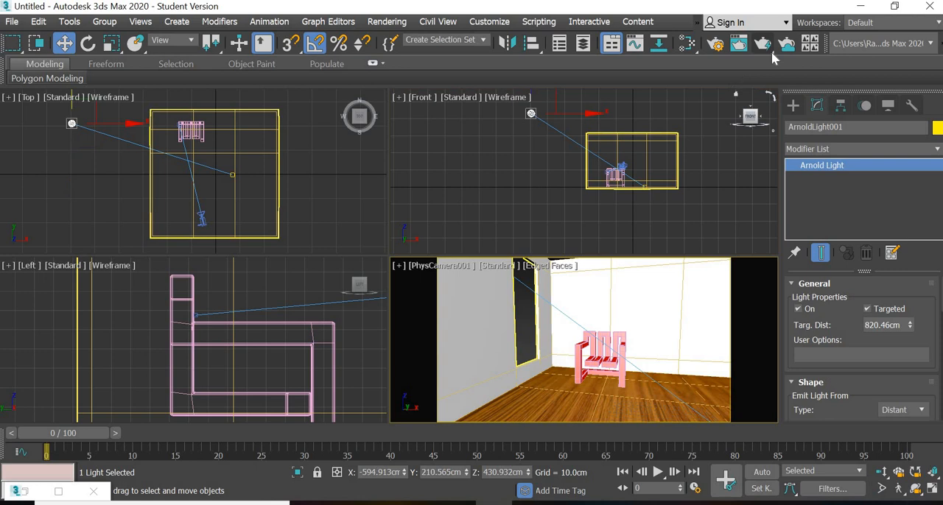
click(715, 43)
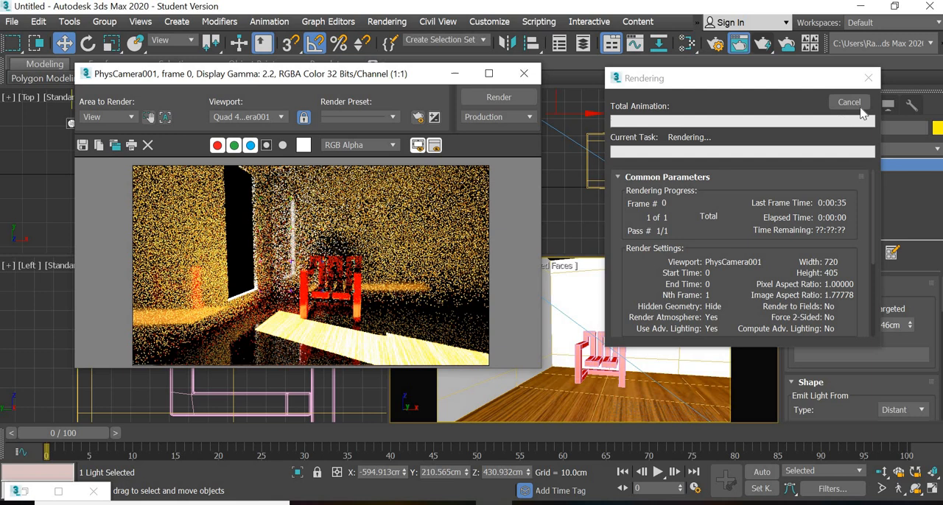
click(849, 102)
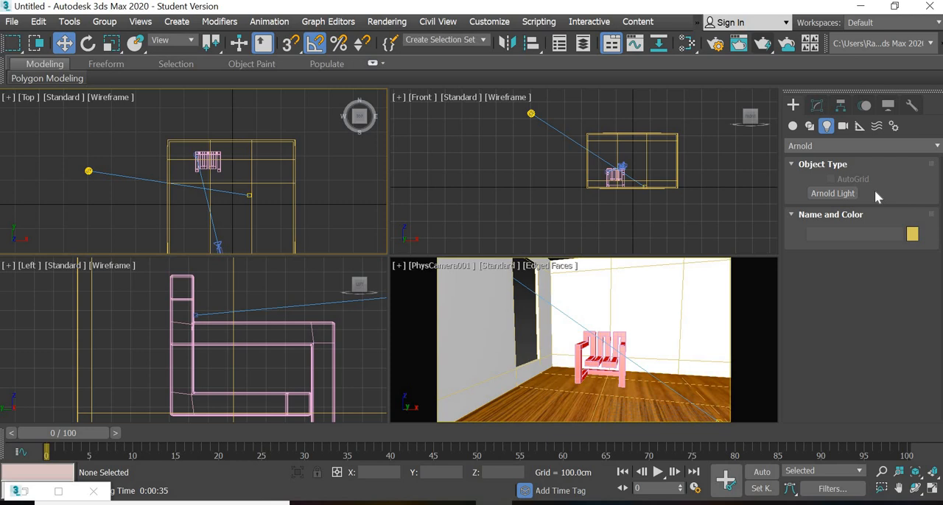
Step: Start a new Arnold light with Skydome shape from Create > Lights
click(832, 193)
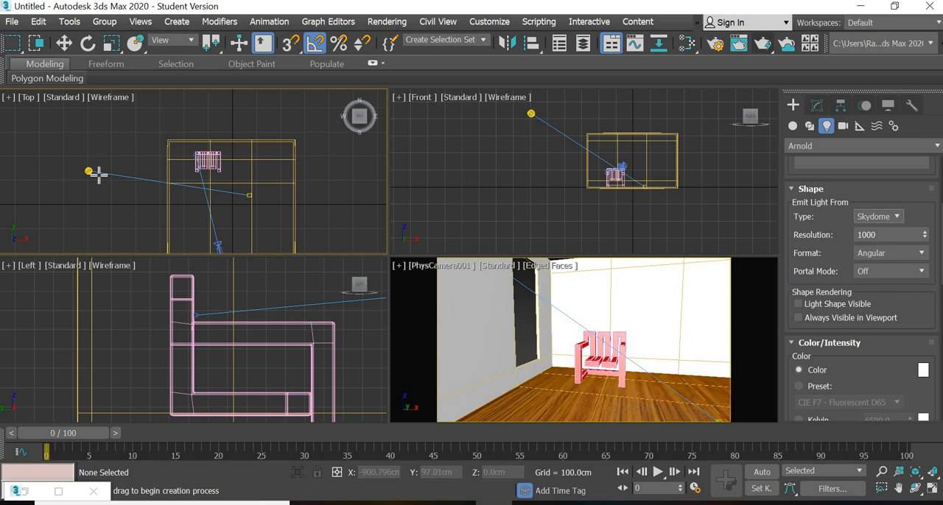
Step: Place skydome light ArnoldLight002 in the Top viewport and render the camera view
click(88, 171)
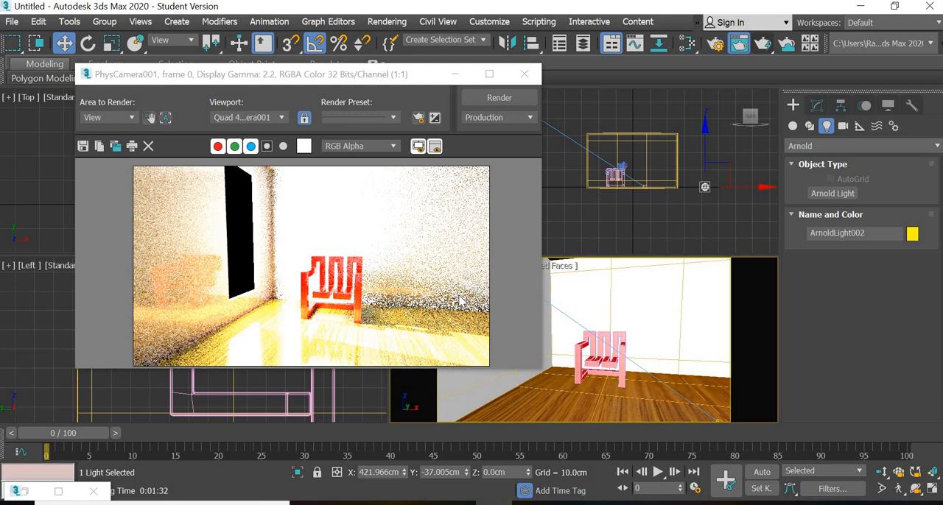
mouse_move(463, 255)
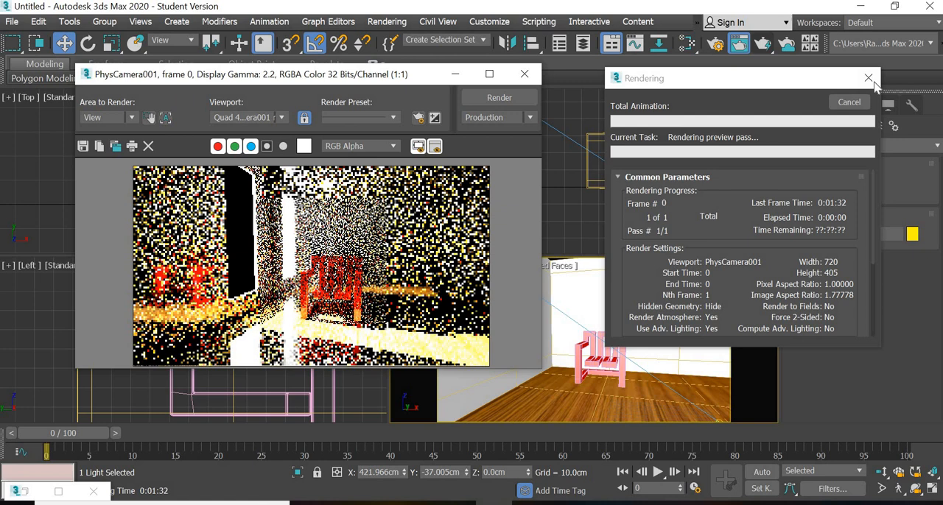
Step: Cancel the grainy test render and bring up ArnoldLight002's skydome settings
click(523, 74)
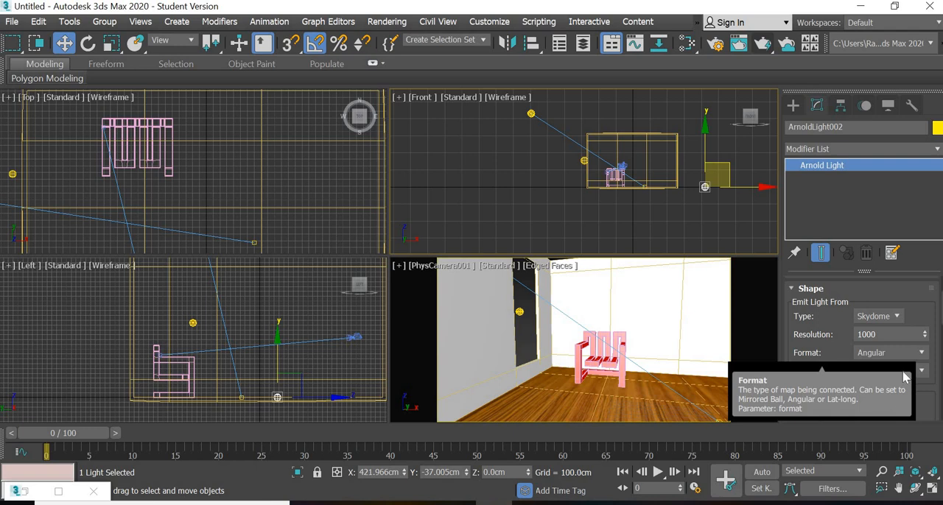
Step: Set ArnoldLight002's portal mode to Interior Only and format to LatLong
click(921, 372)
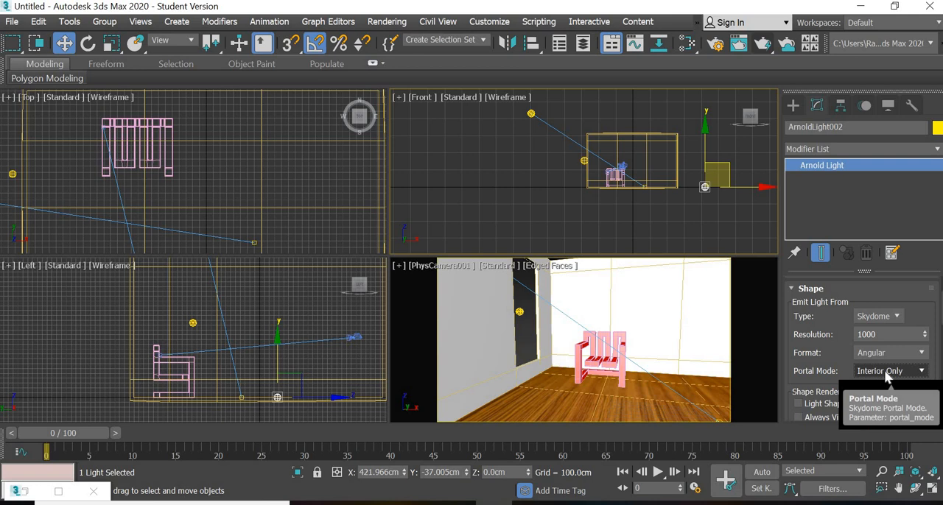
click(890, 352)
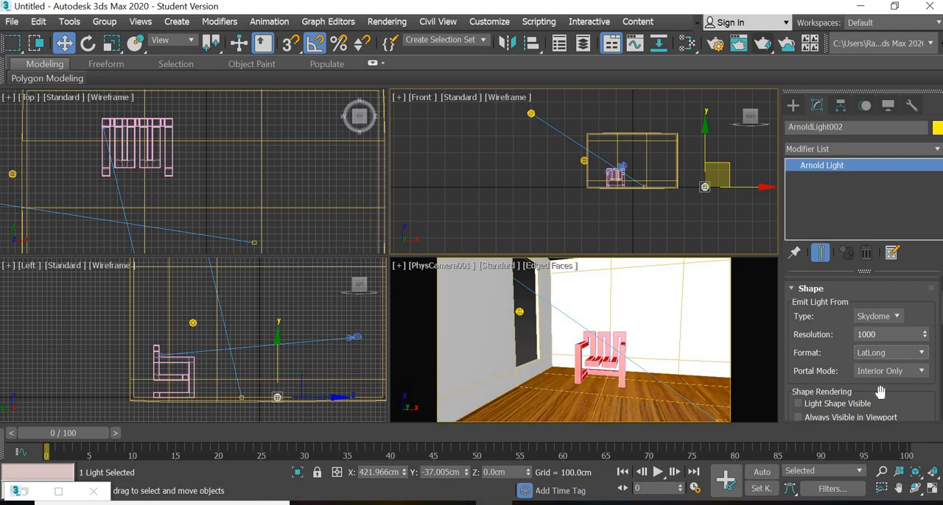
mouse_move(808, 316)
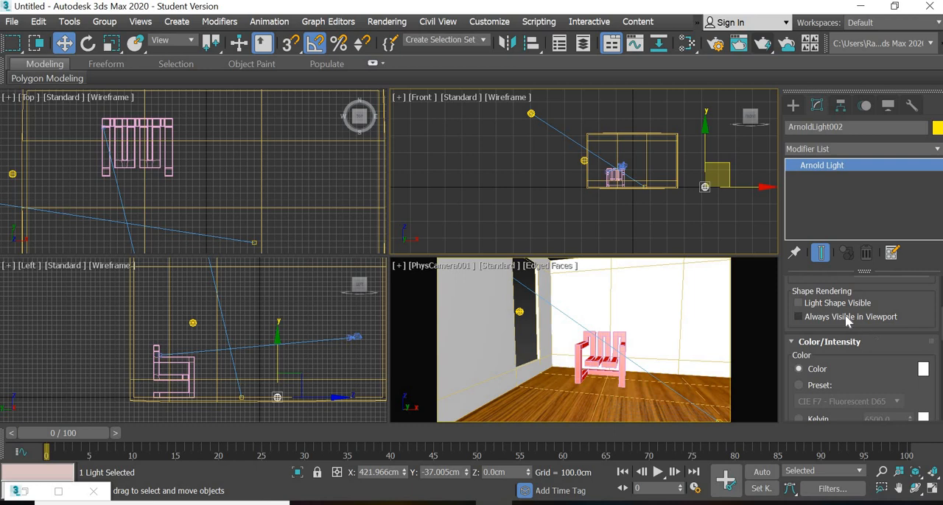
Step: Scroll to Color/Intensity and switch the skydome colour source to a Bitmap texture
scroll(down, 3)
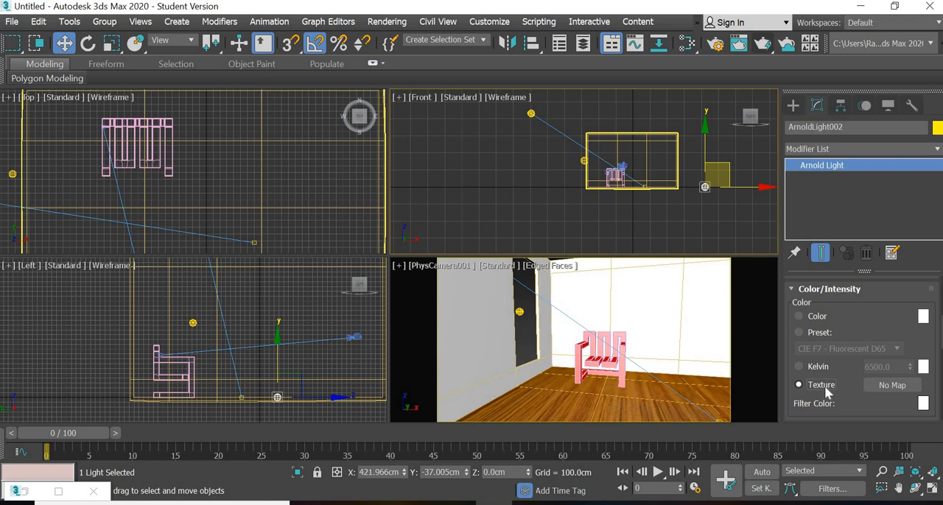
mouse_move(526, 345)
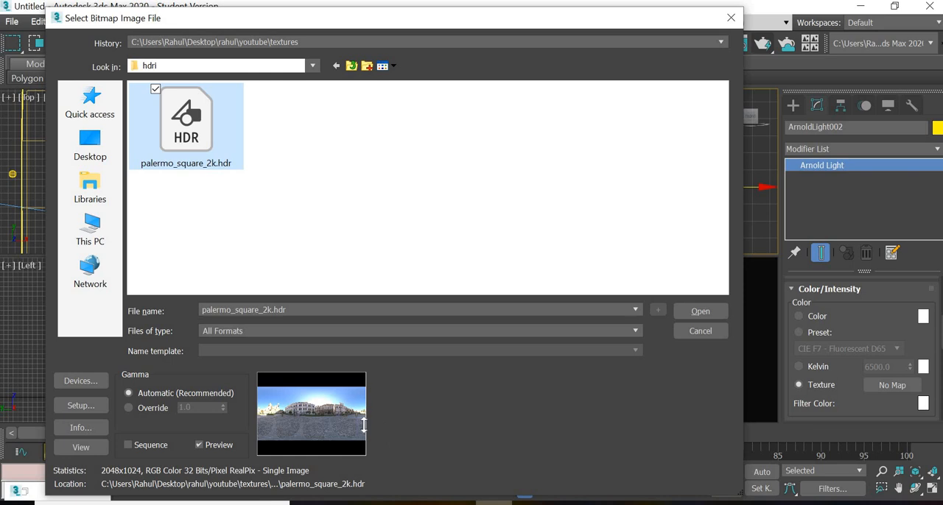
Step: Load palermo_square_2k.hdr as the skydome texture, then switch to hdrihaven.com
click(700, 311)
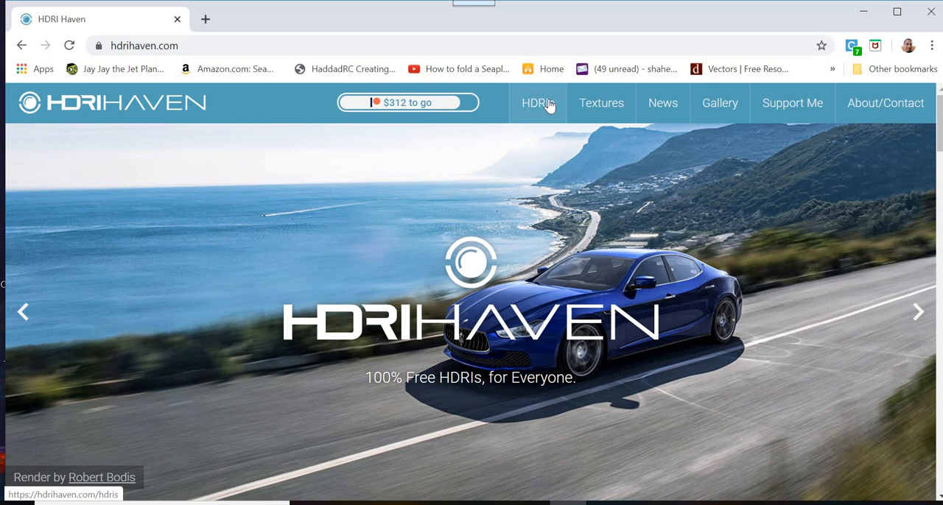
Step: Browse HDRI Haven's HDRIs to the Autumn Forest 01 2k HDR download
click(538, 102)
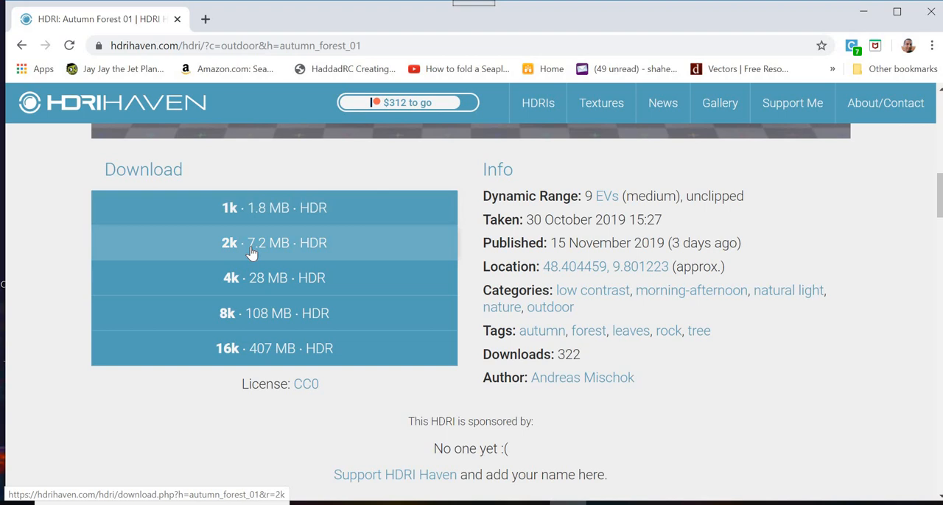
mouse_move(247, 247)
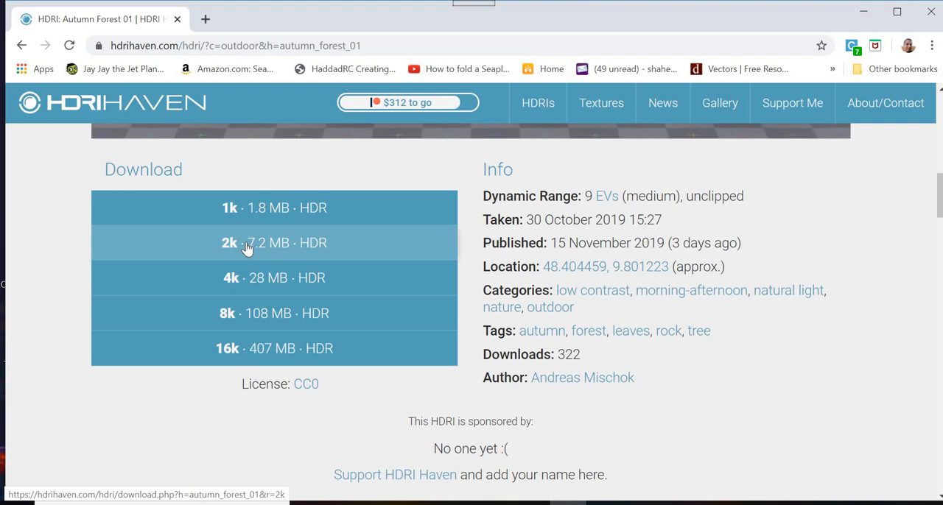
mouse_move(253, 246)
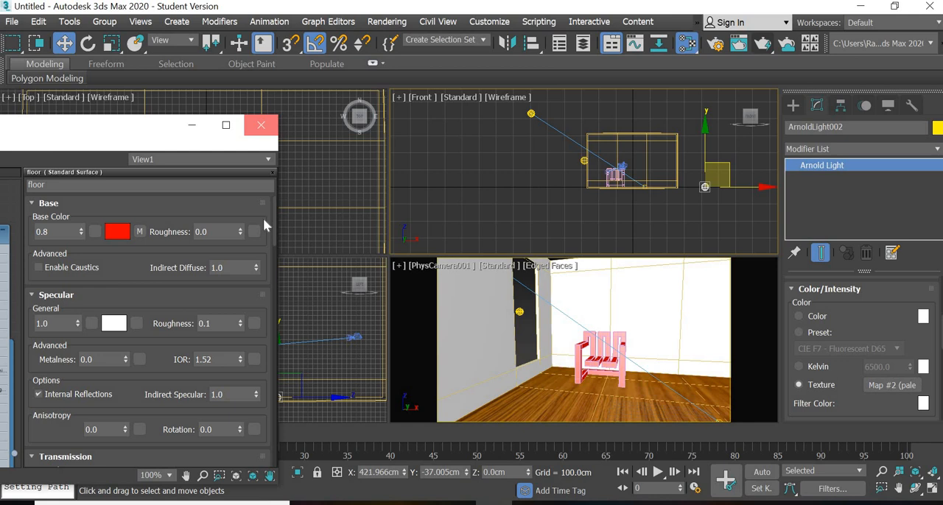
click(260, 125)
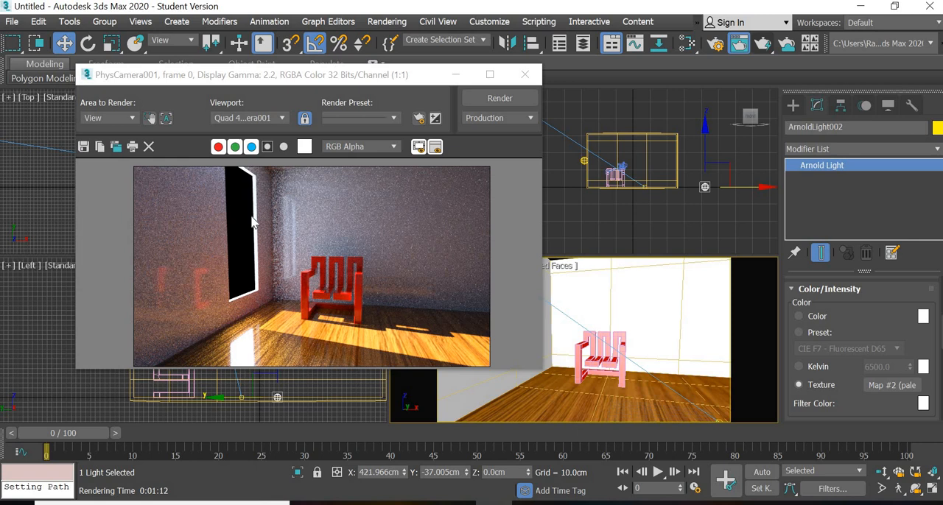
mouse_move(246, 220)
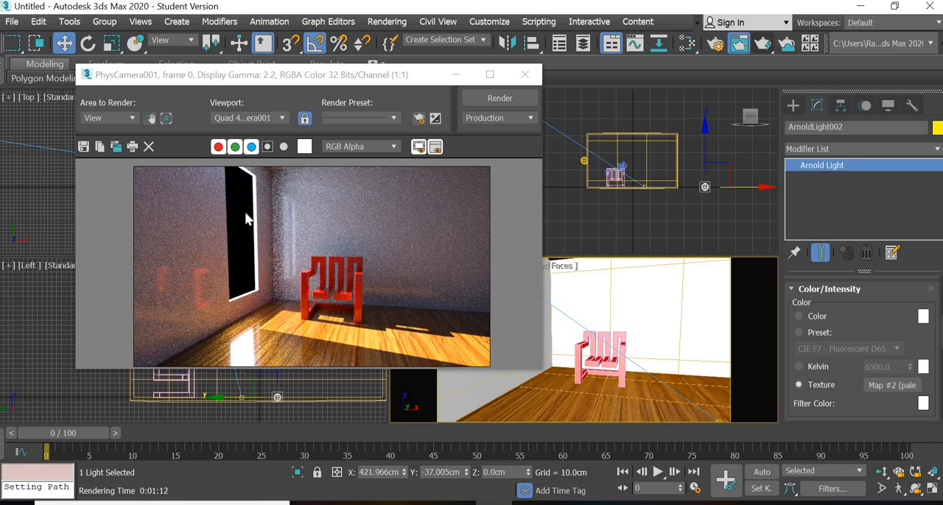